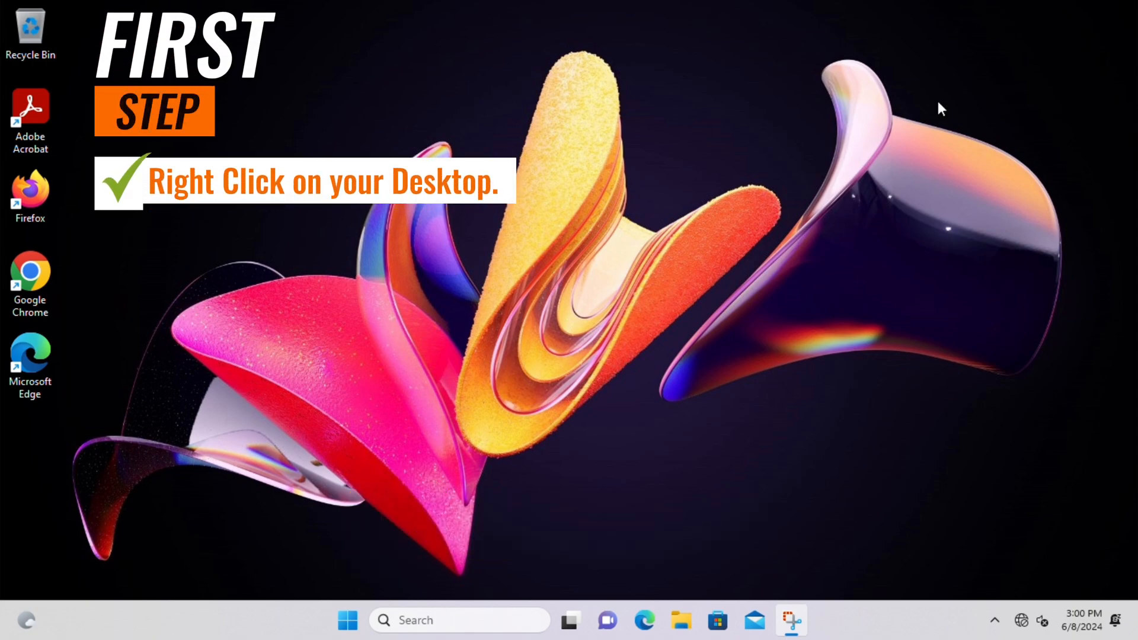
pyautogui.moveTo(493, 231)
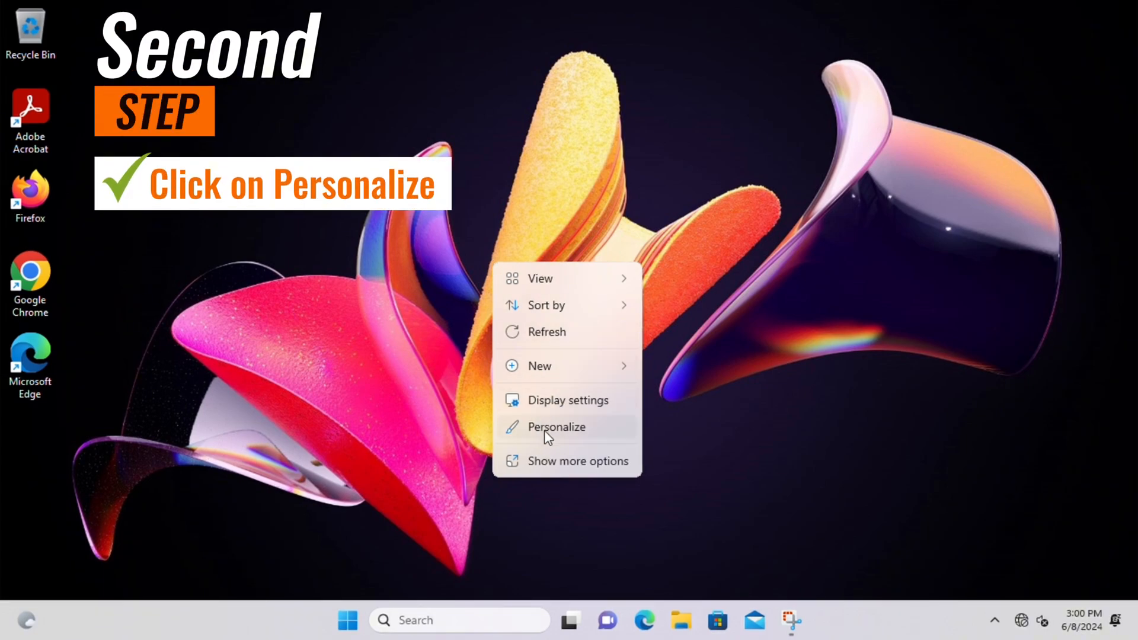
# - Reach the Themes page and scroll down to its Related settings with Desktop icon settings visible
pyautogui.click(557, 426)
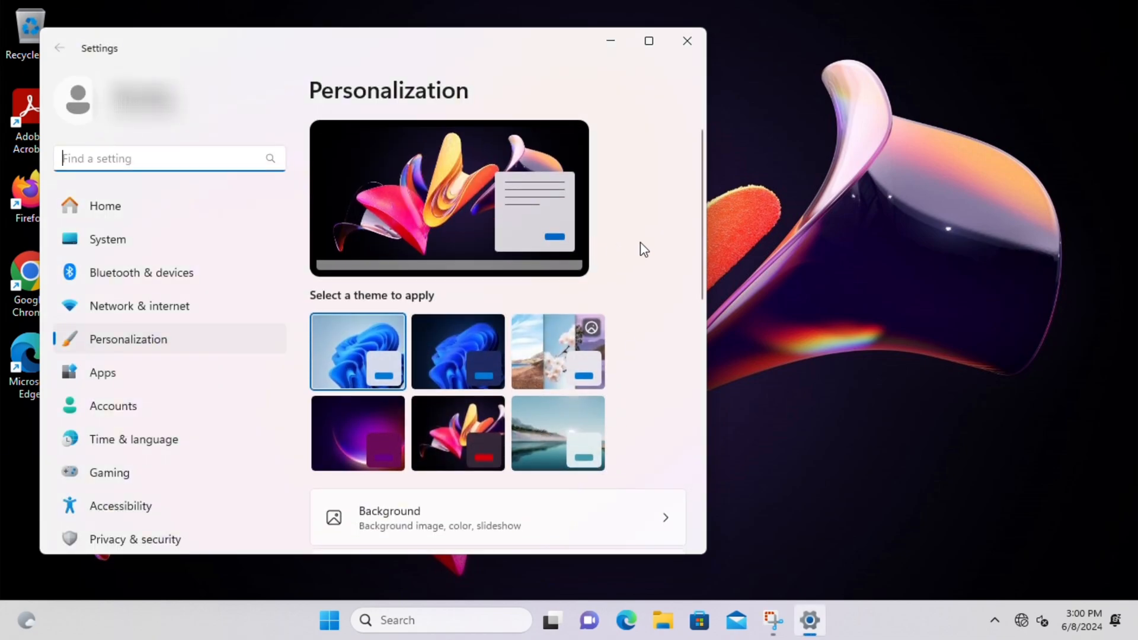
pyautogui.scroll(-3)
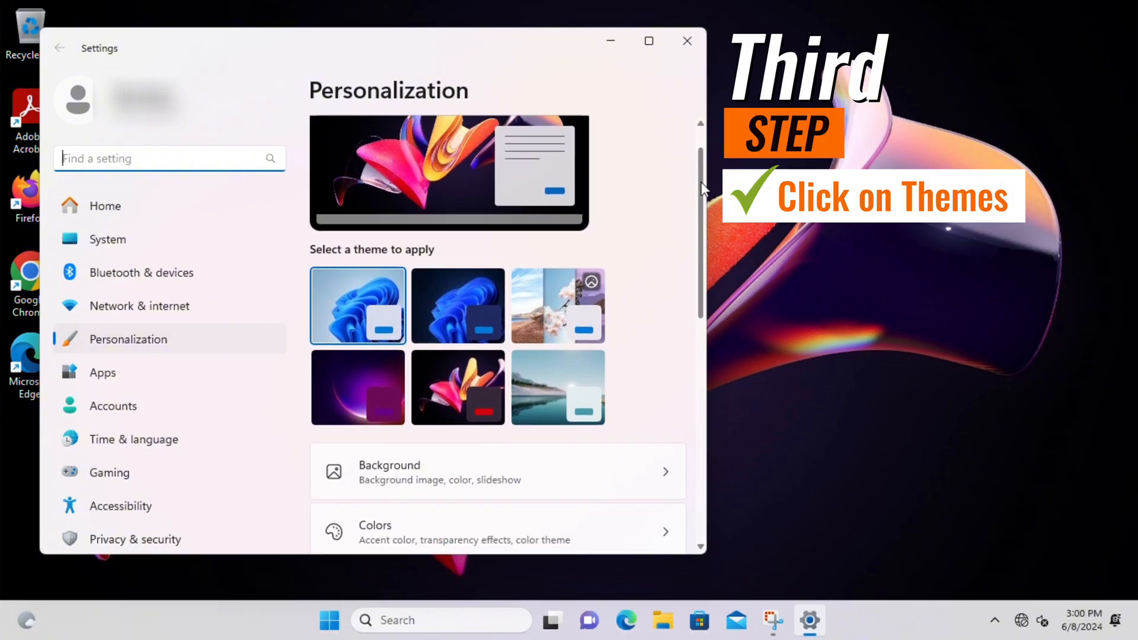
pyautogui.scroll(-3)
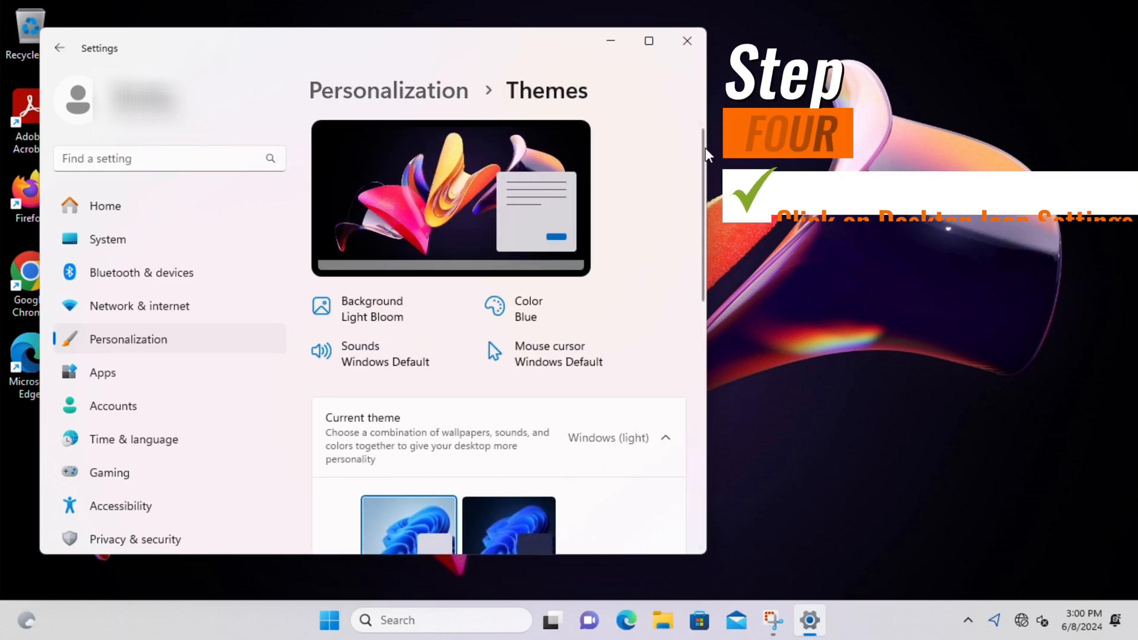
pyautogui.scroll(-3)
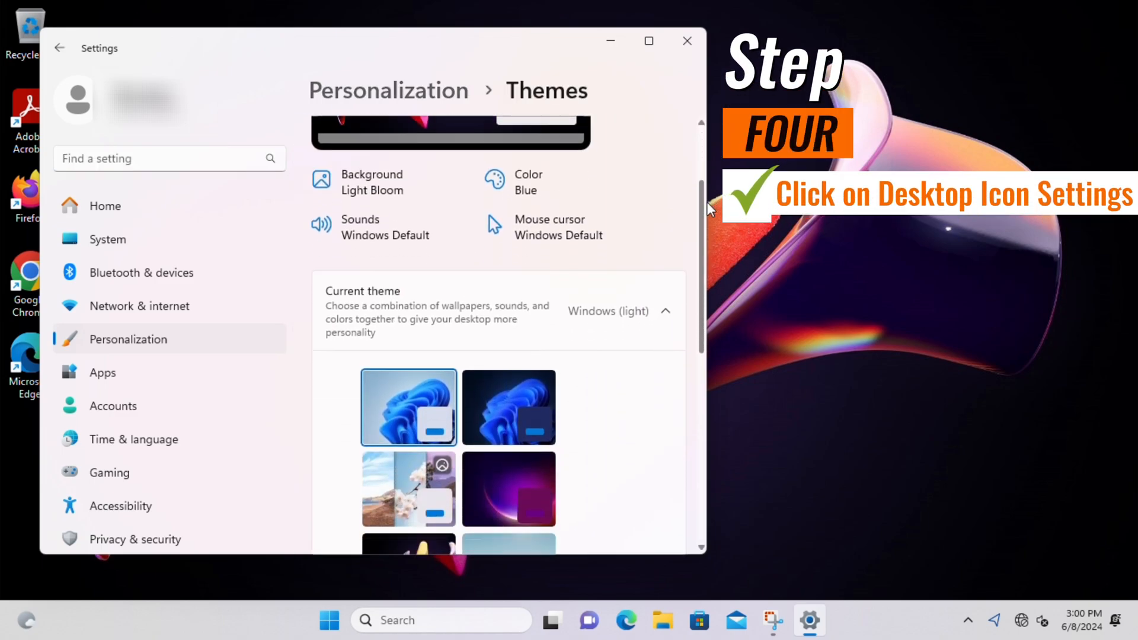
pyautogui.scroll(-3)
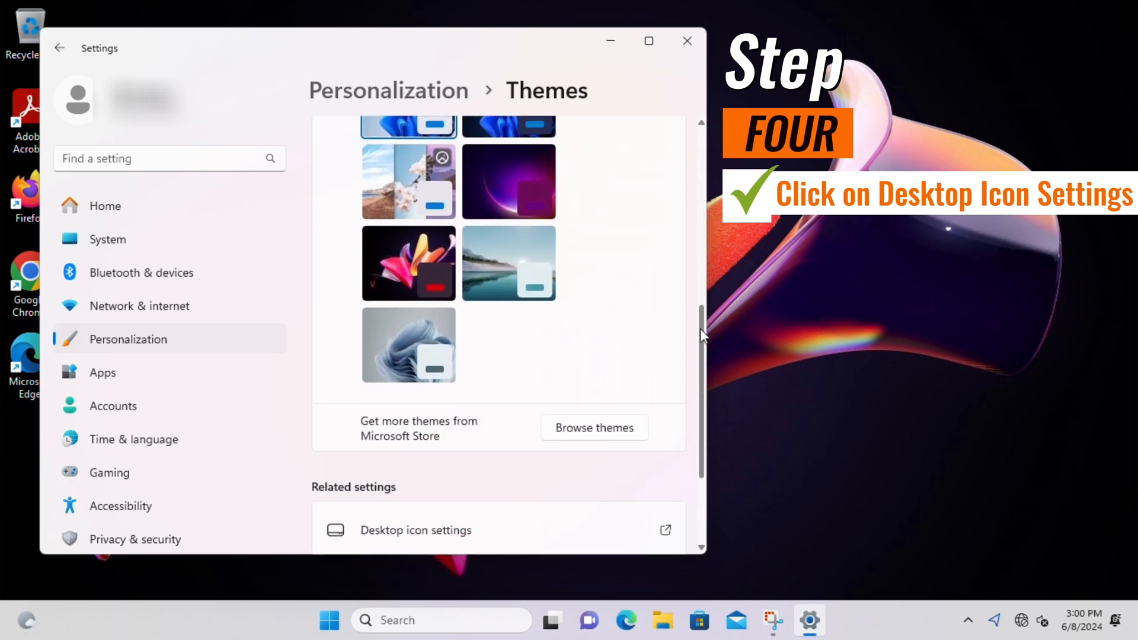
pyautogui.scroll(-3)
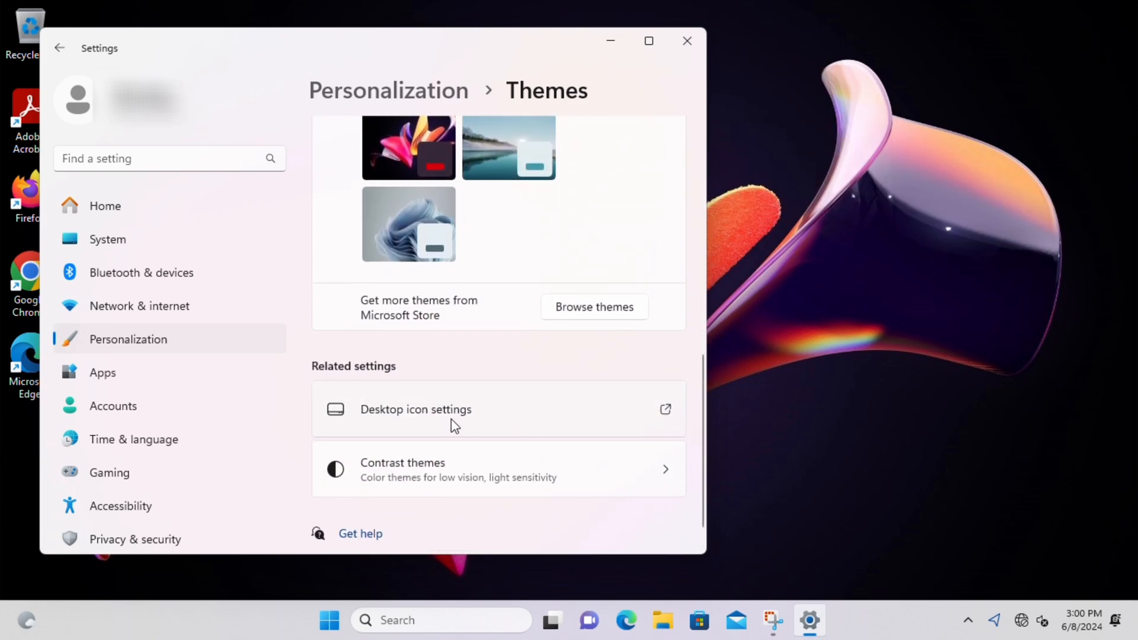
# - In Desktop Icon Settings, tick Computer, apply it and confirm with OK
pyautogui.click(414, 409)
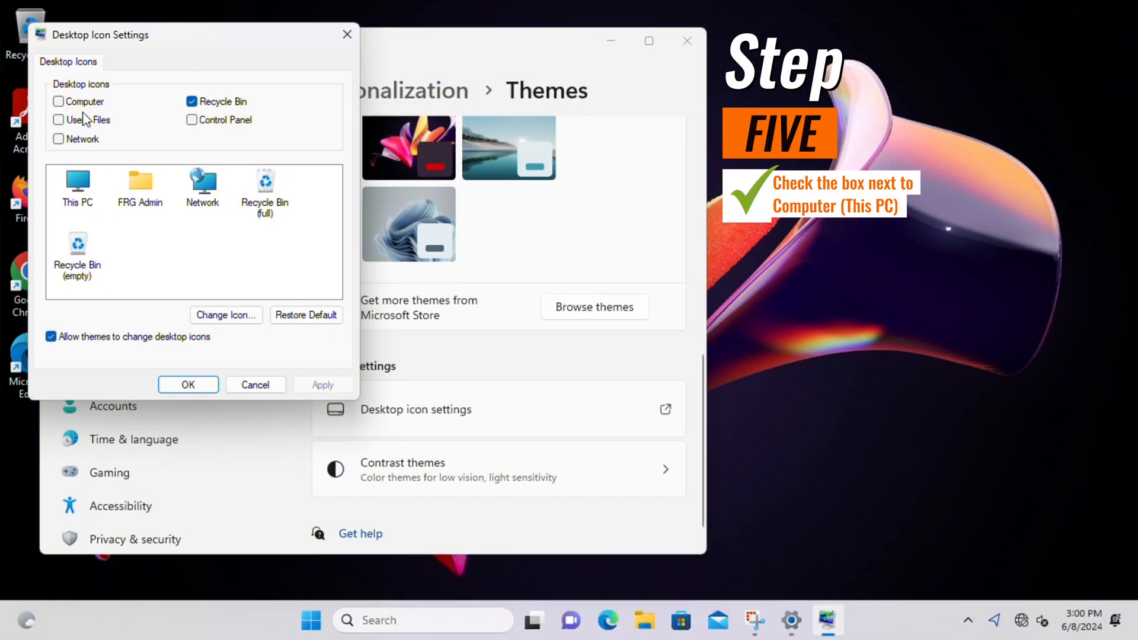
pyautogui.click(58, 102)
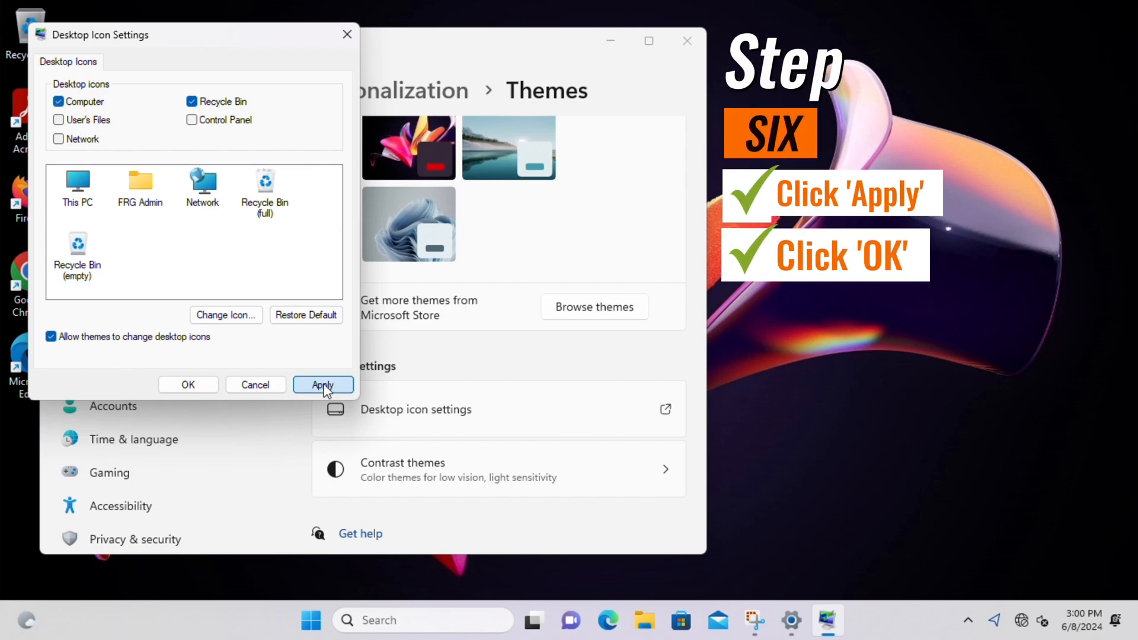
pyautogui.click(322, 384)
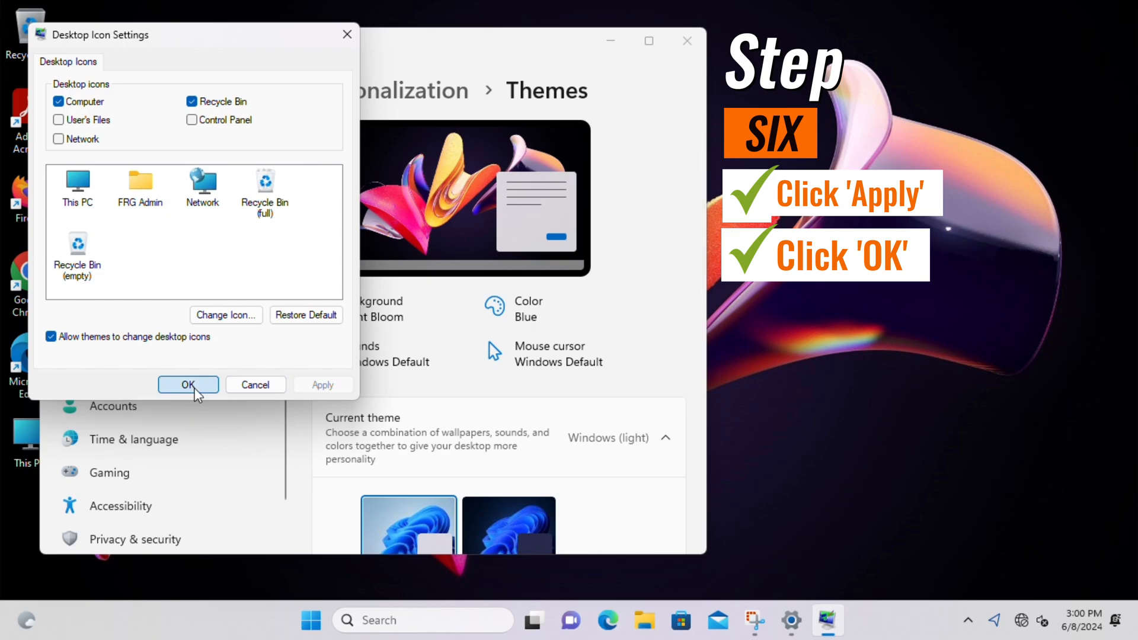
pyautogui.click(188, 384)
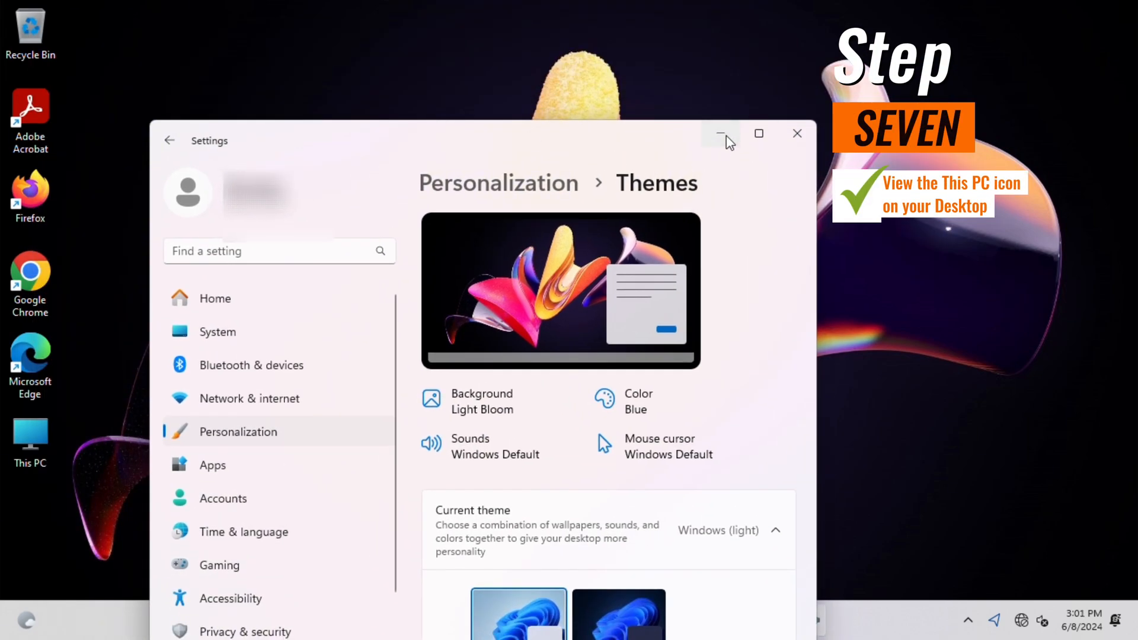
# - Minimize the Settings window so the desktop shows the new This PC icon
pyautogui.click(719, 134)
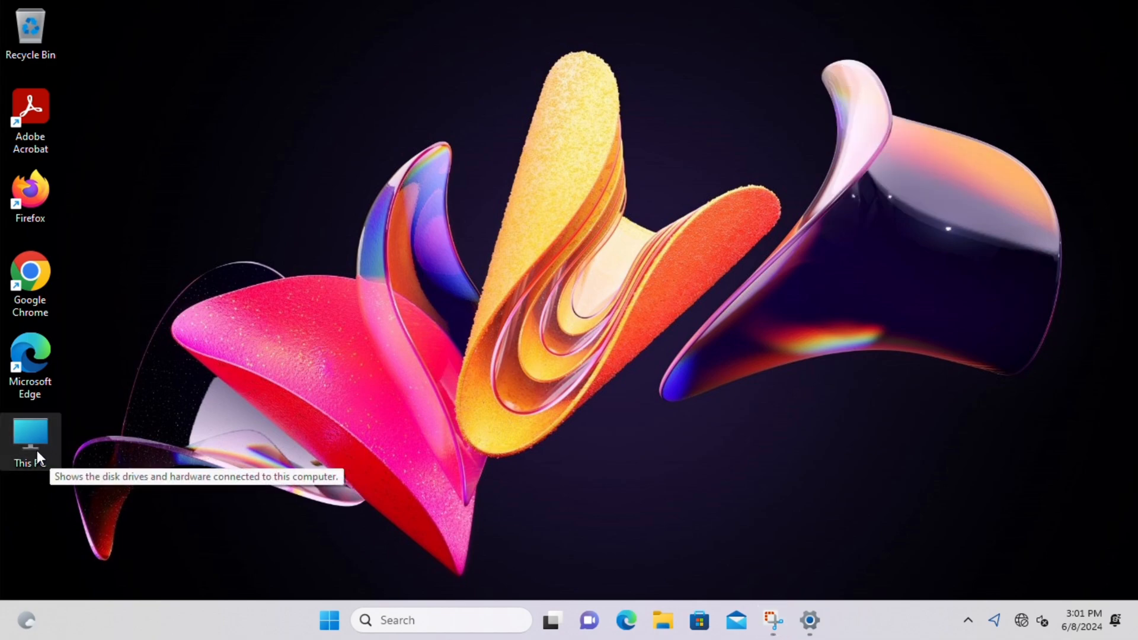
pyautogui.moveTo(386, 162)
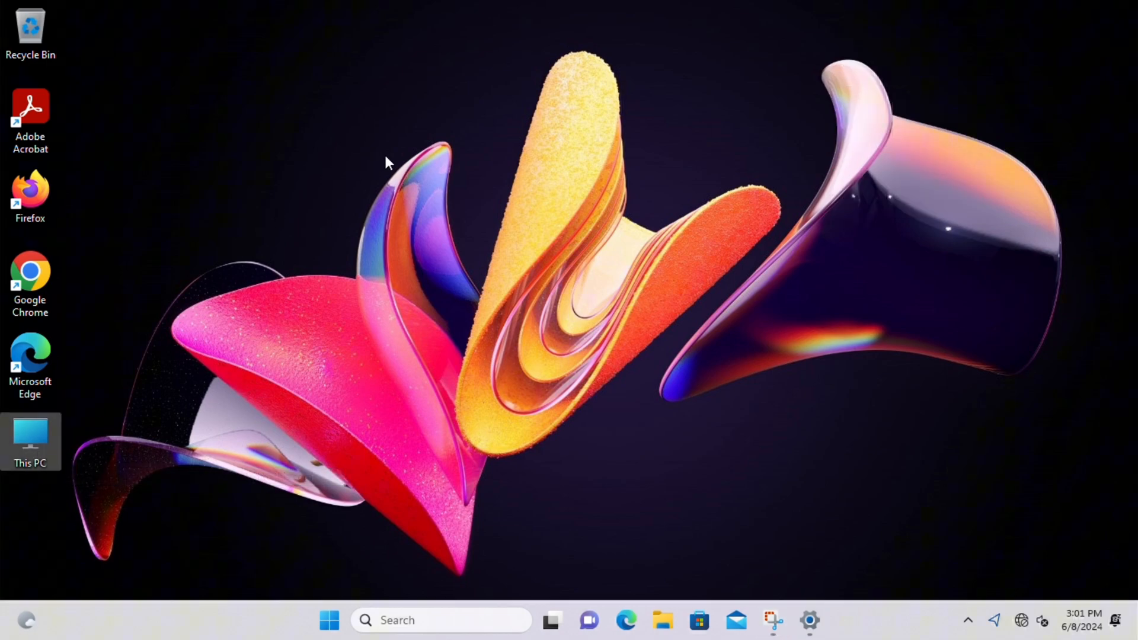